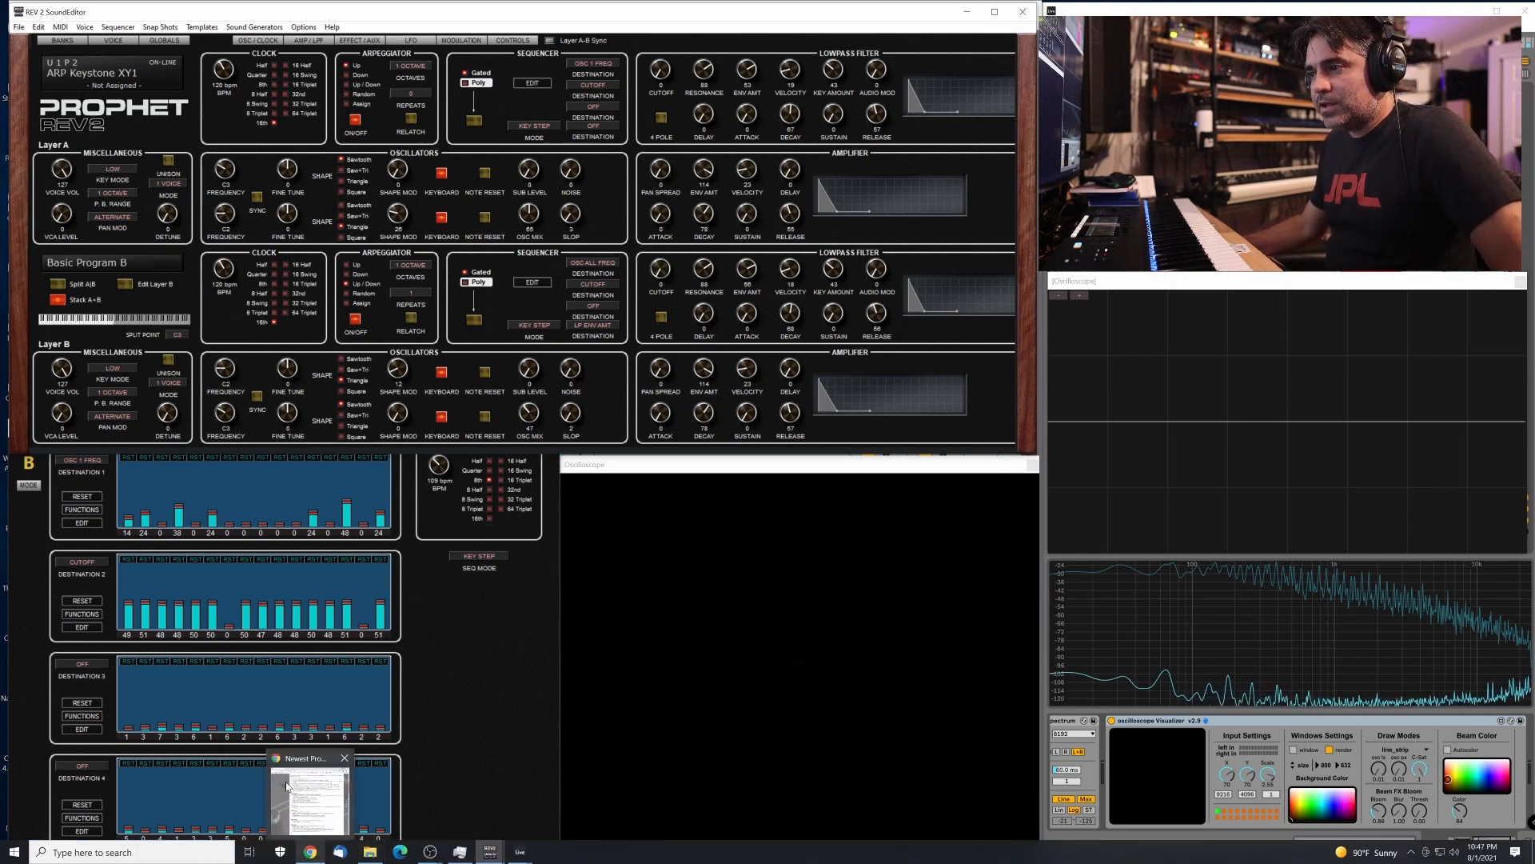
Load the Init Gated AB Off program, whose sequence has one cutoff step of 50.
left_click(308, 793)
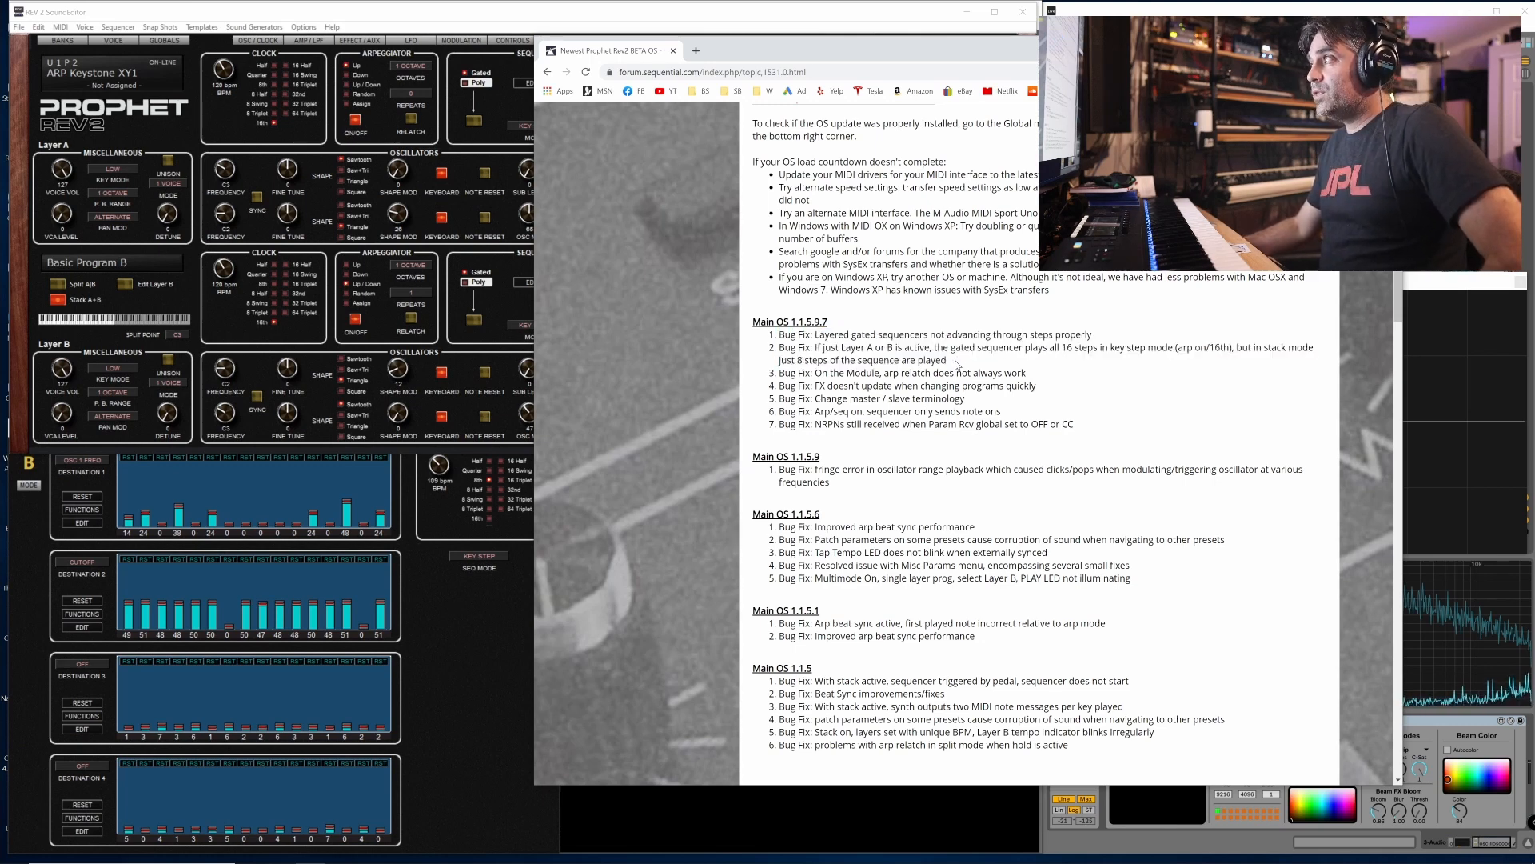
left_click_drag(783, 334, 947, 359)
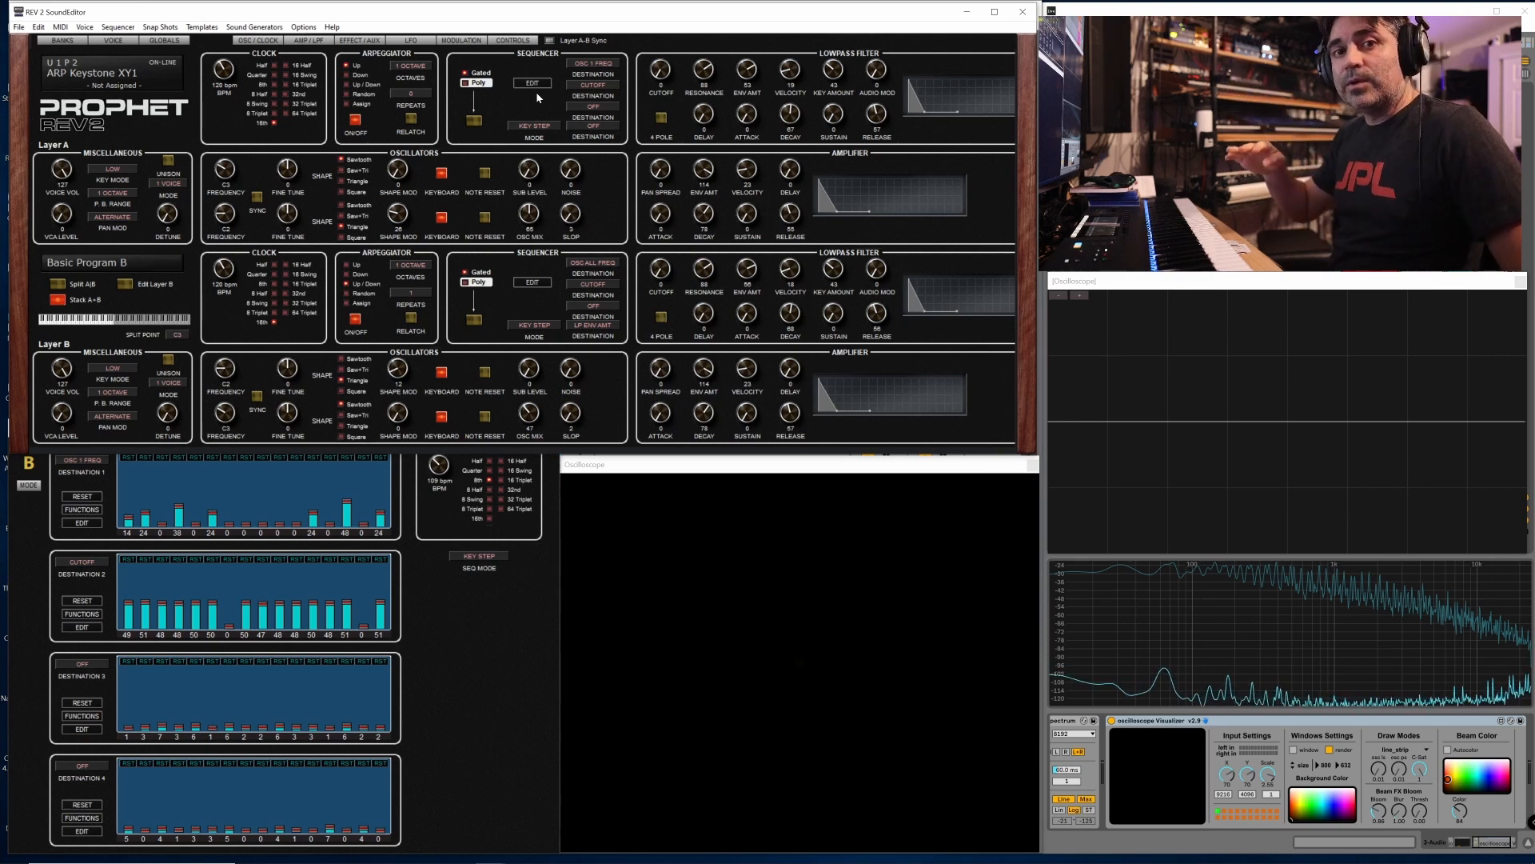
left_click(532, 83)
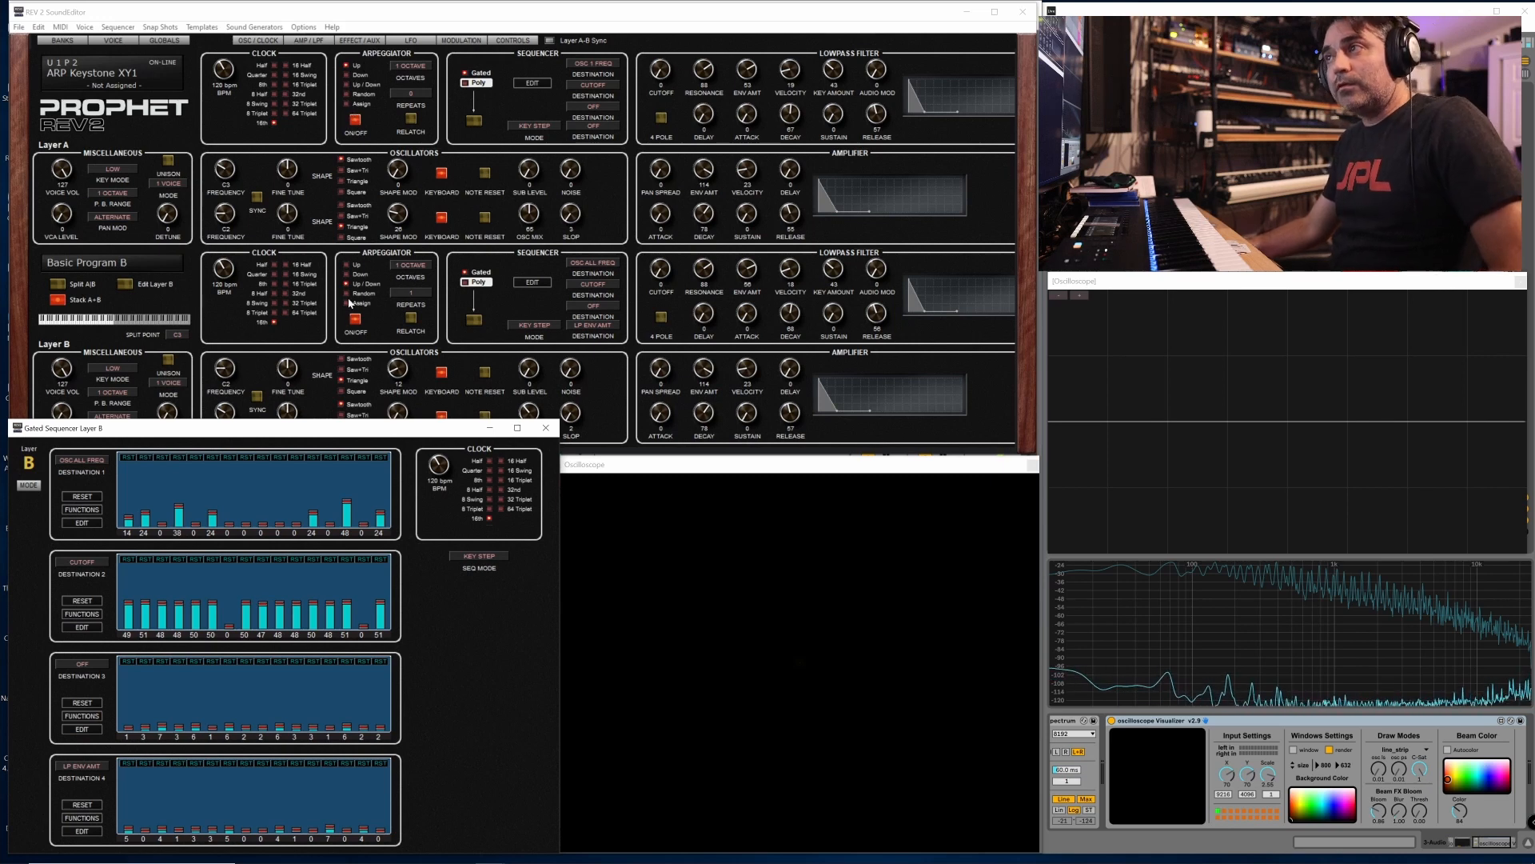
mouse_move(391, 340)
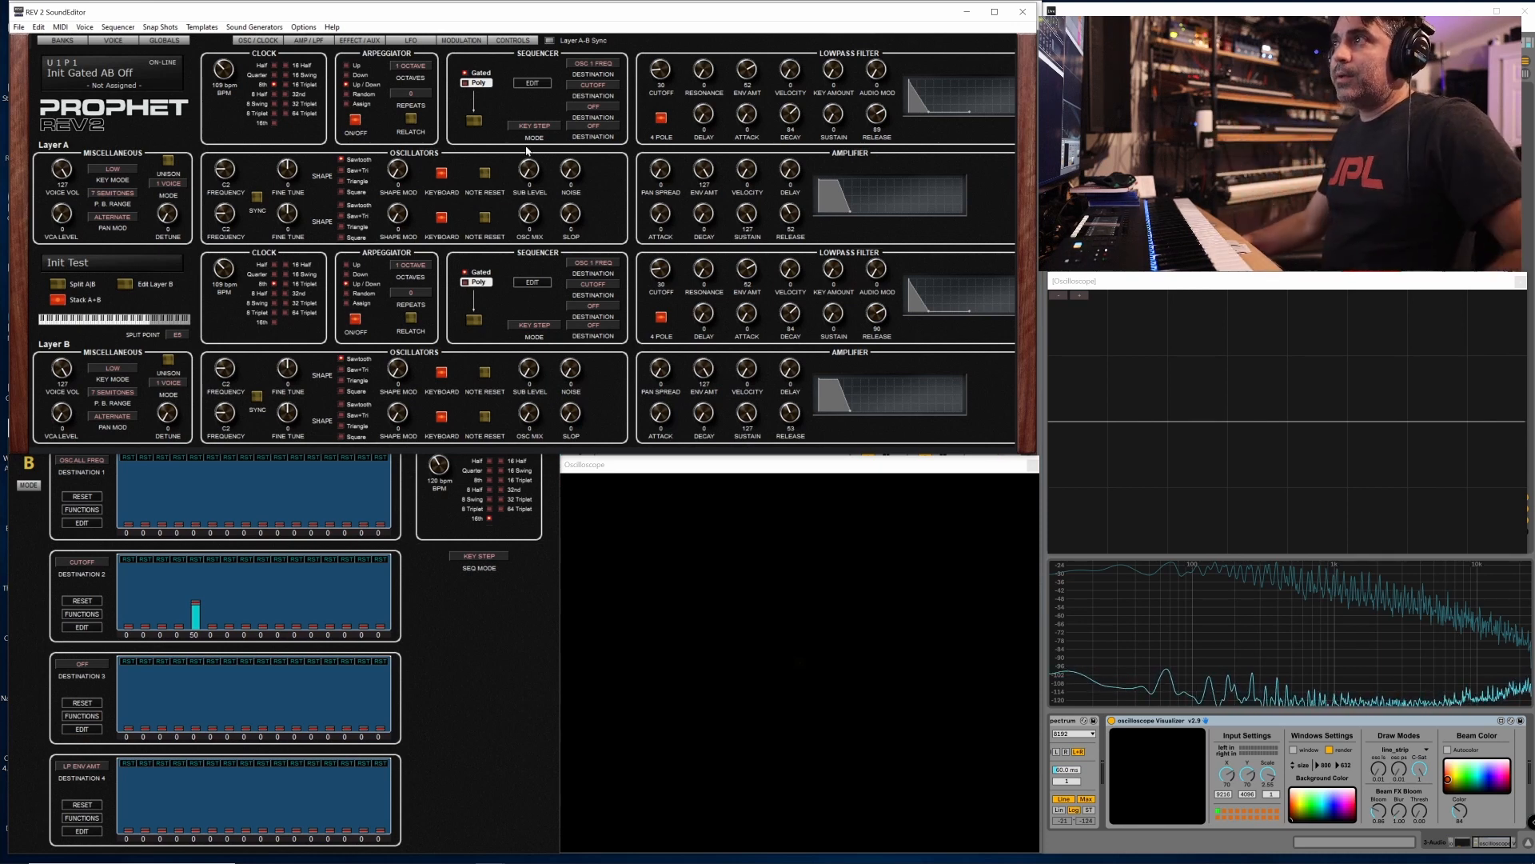
mouse_move(495, 171)
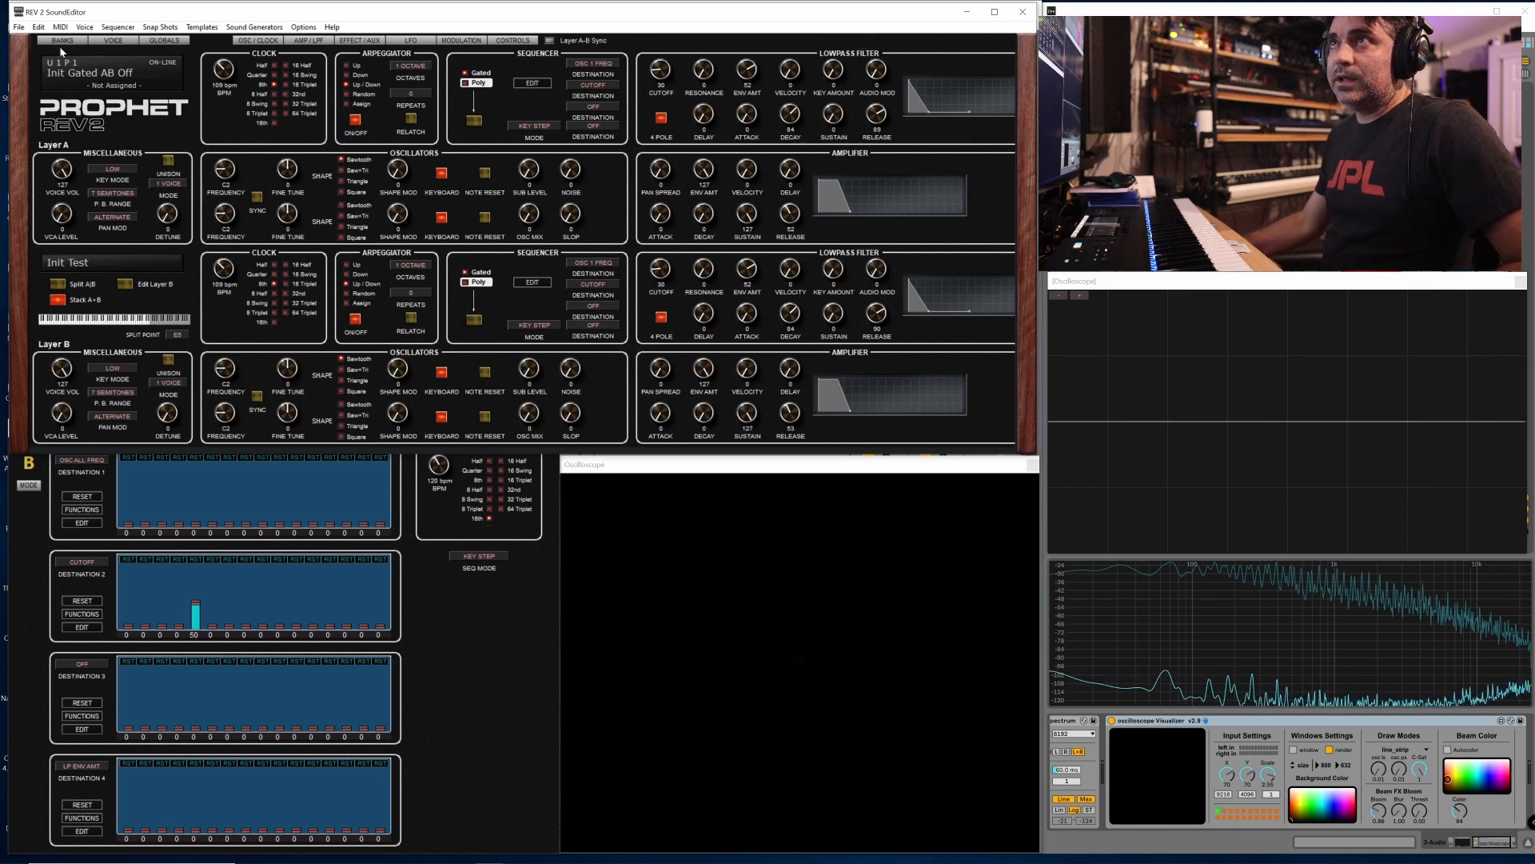
mouse_move(489, 96)
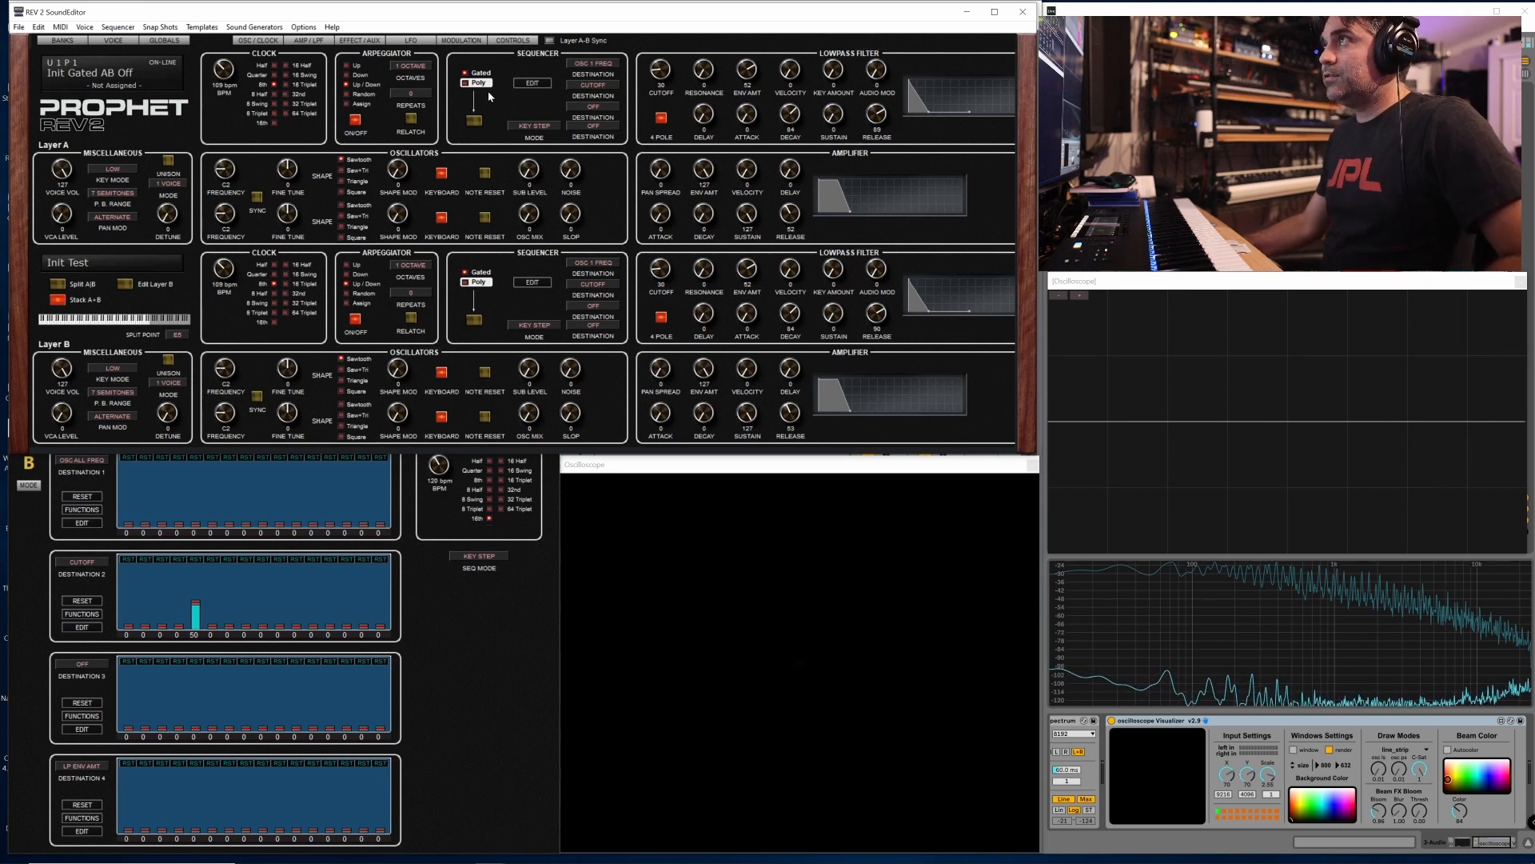
left_click(532, 82)
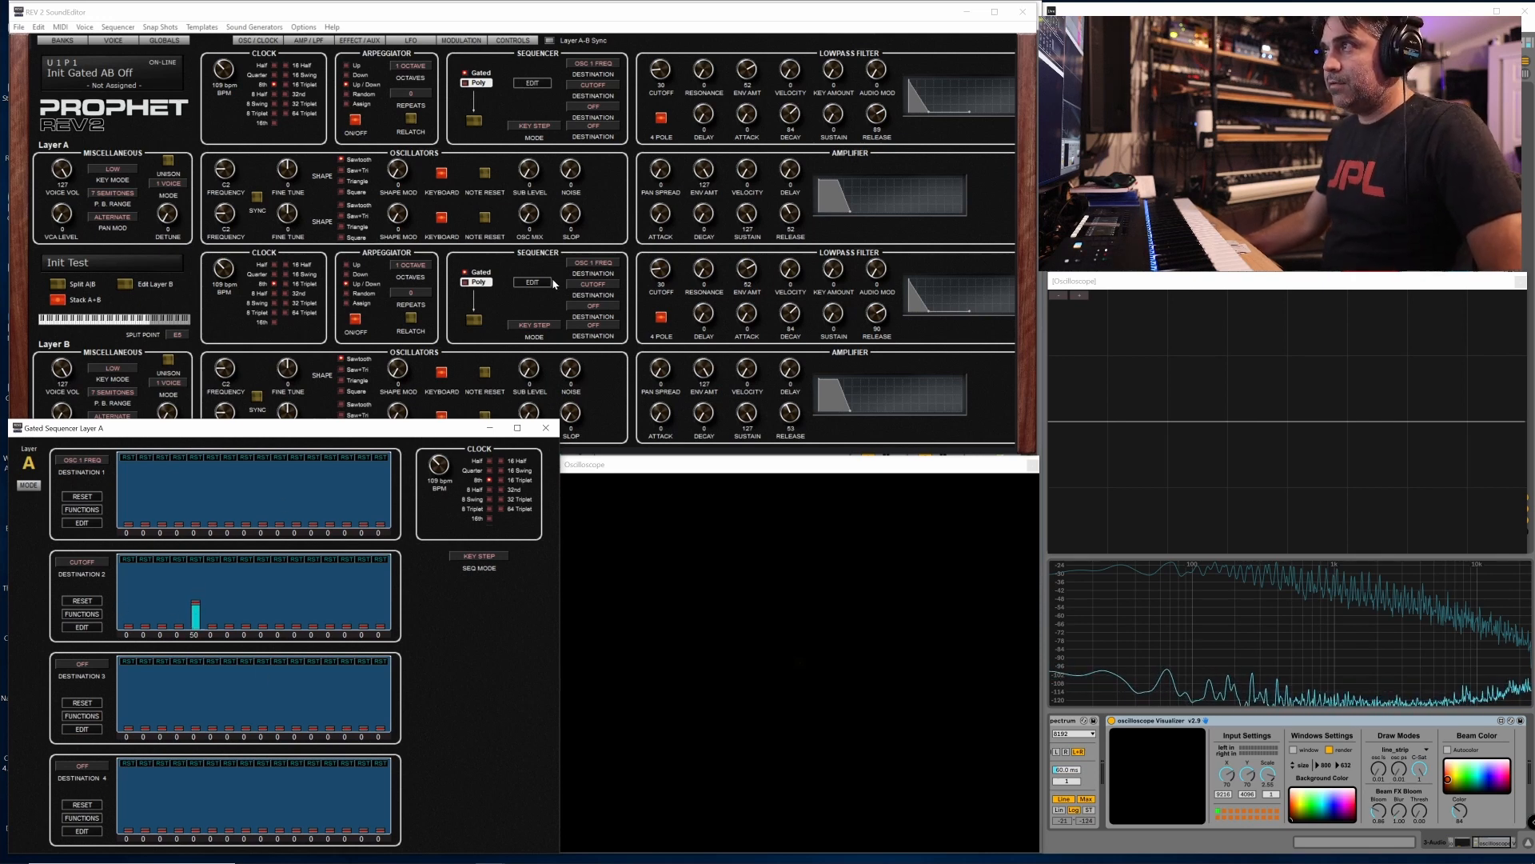
left_click(29, 461)
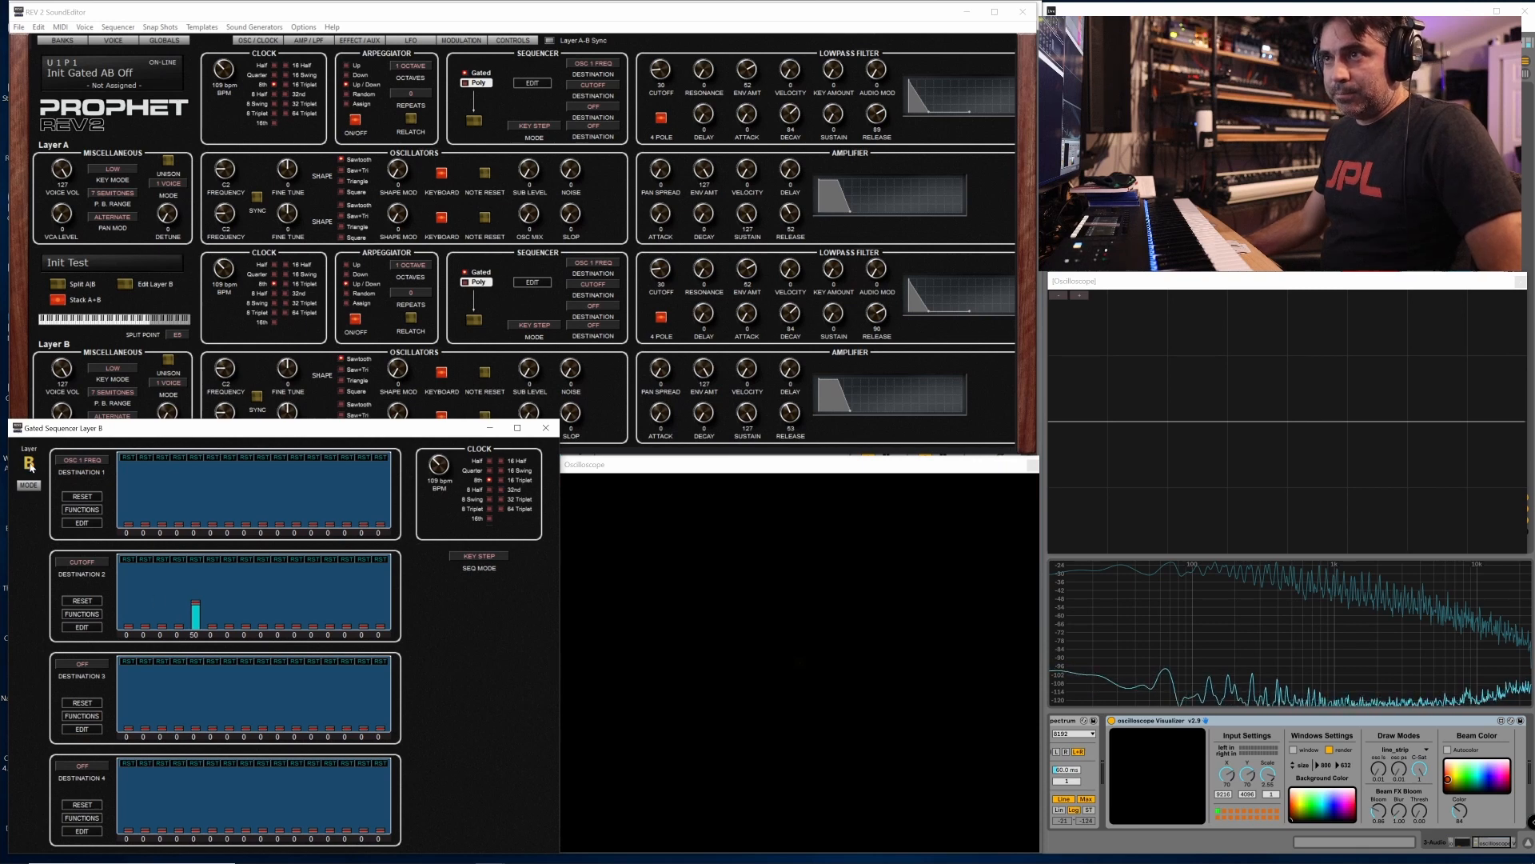
mouse_move(372, 293)
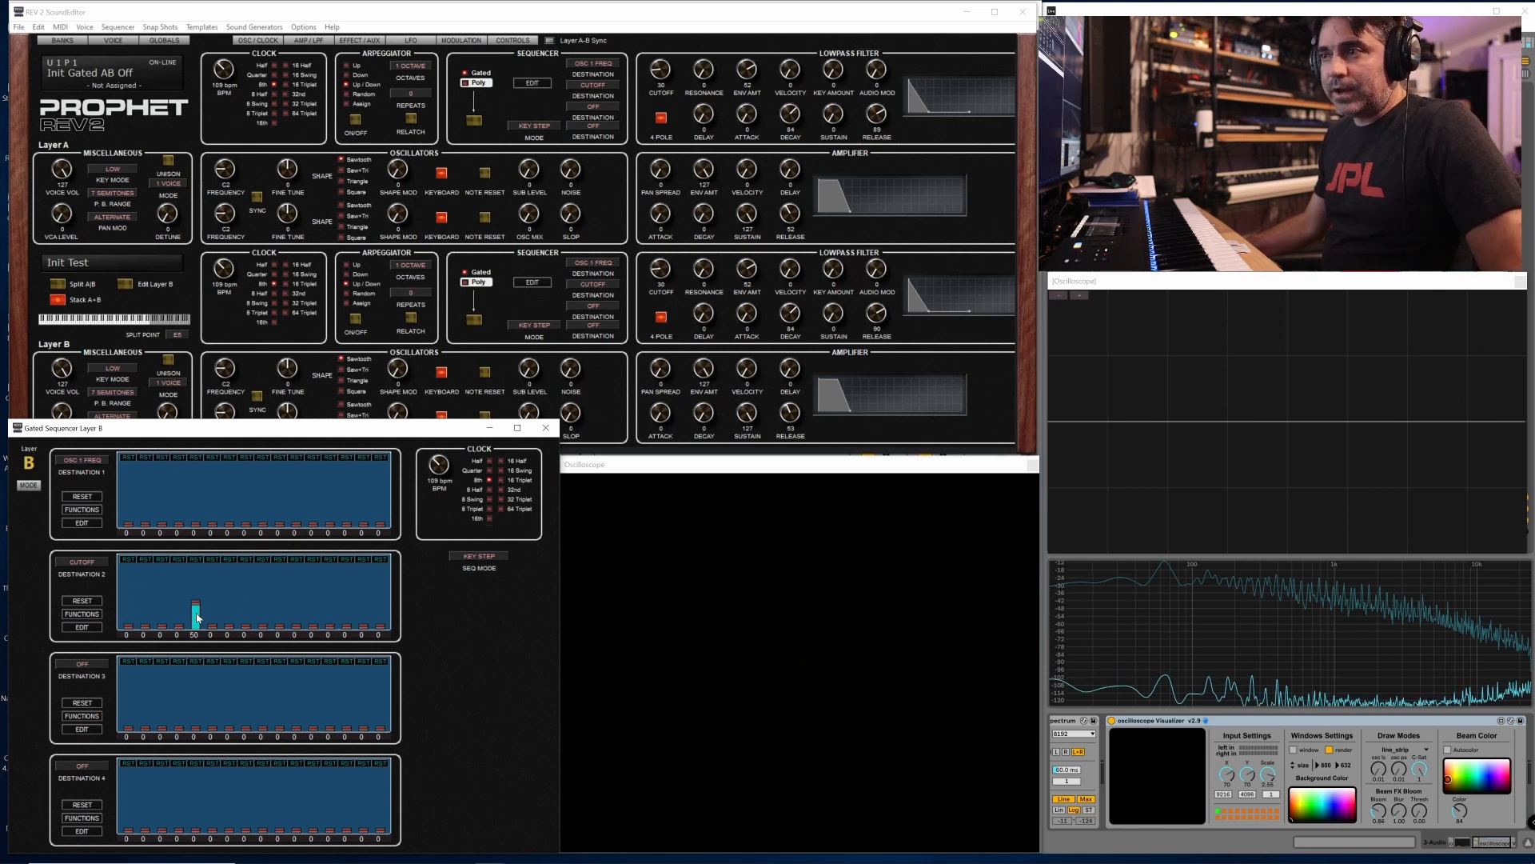
Set the Gated Sequencer's Layer toggle to A to show its cutoff step of 50.
left_click_drag(195, 607, 195, 614)
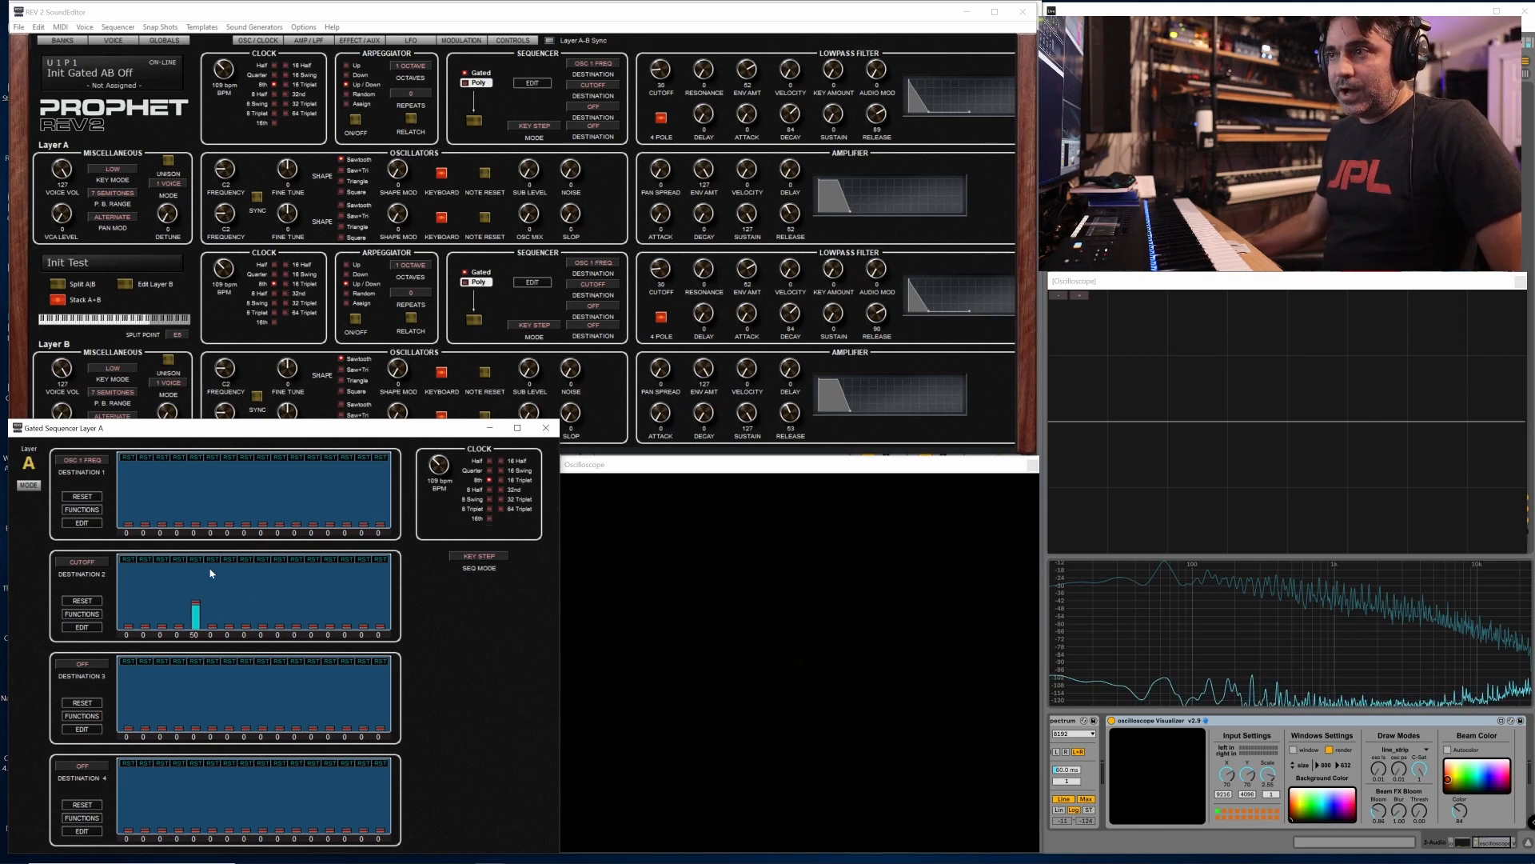
Switch the Gated Sequencer editor back to Layer B.
left_click(29, 461)
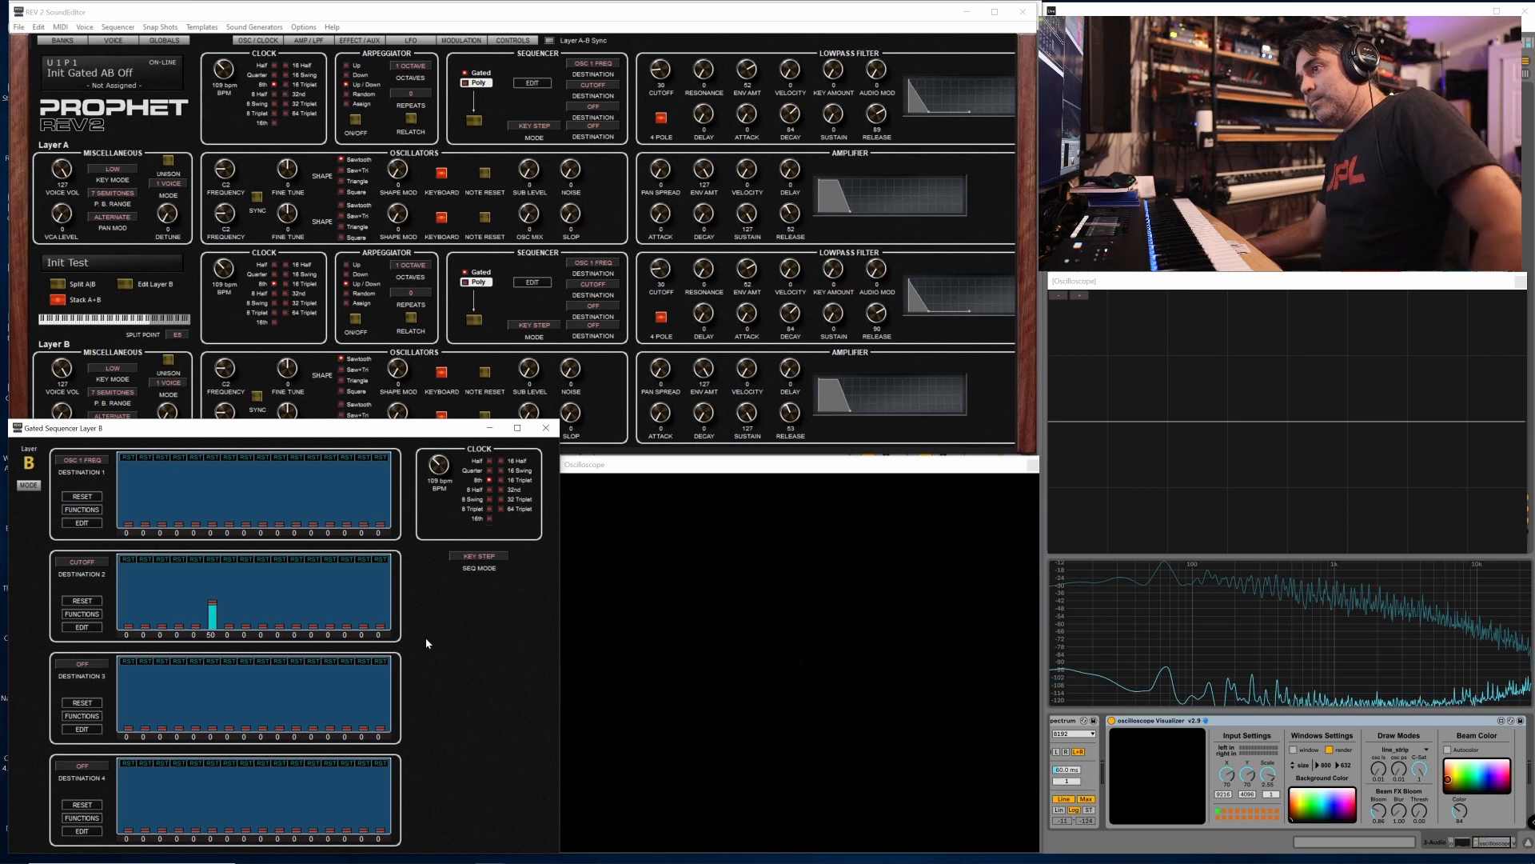
mouse_move(382, 580)
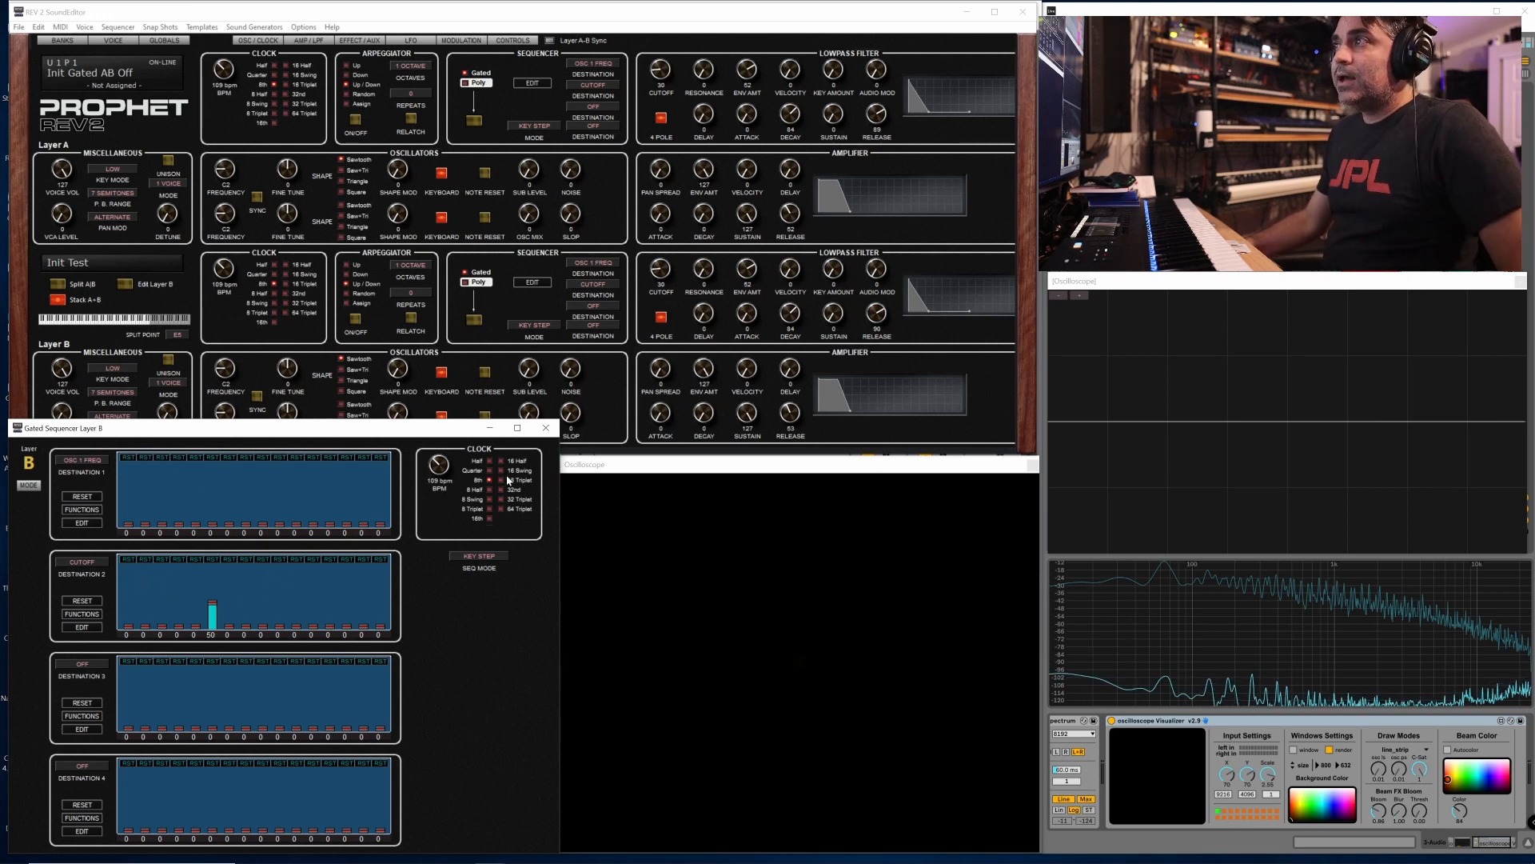
mouse_move(431, 650)
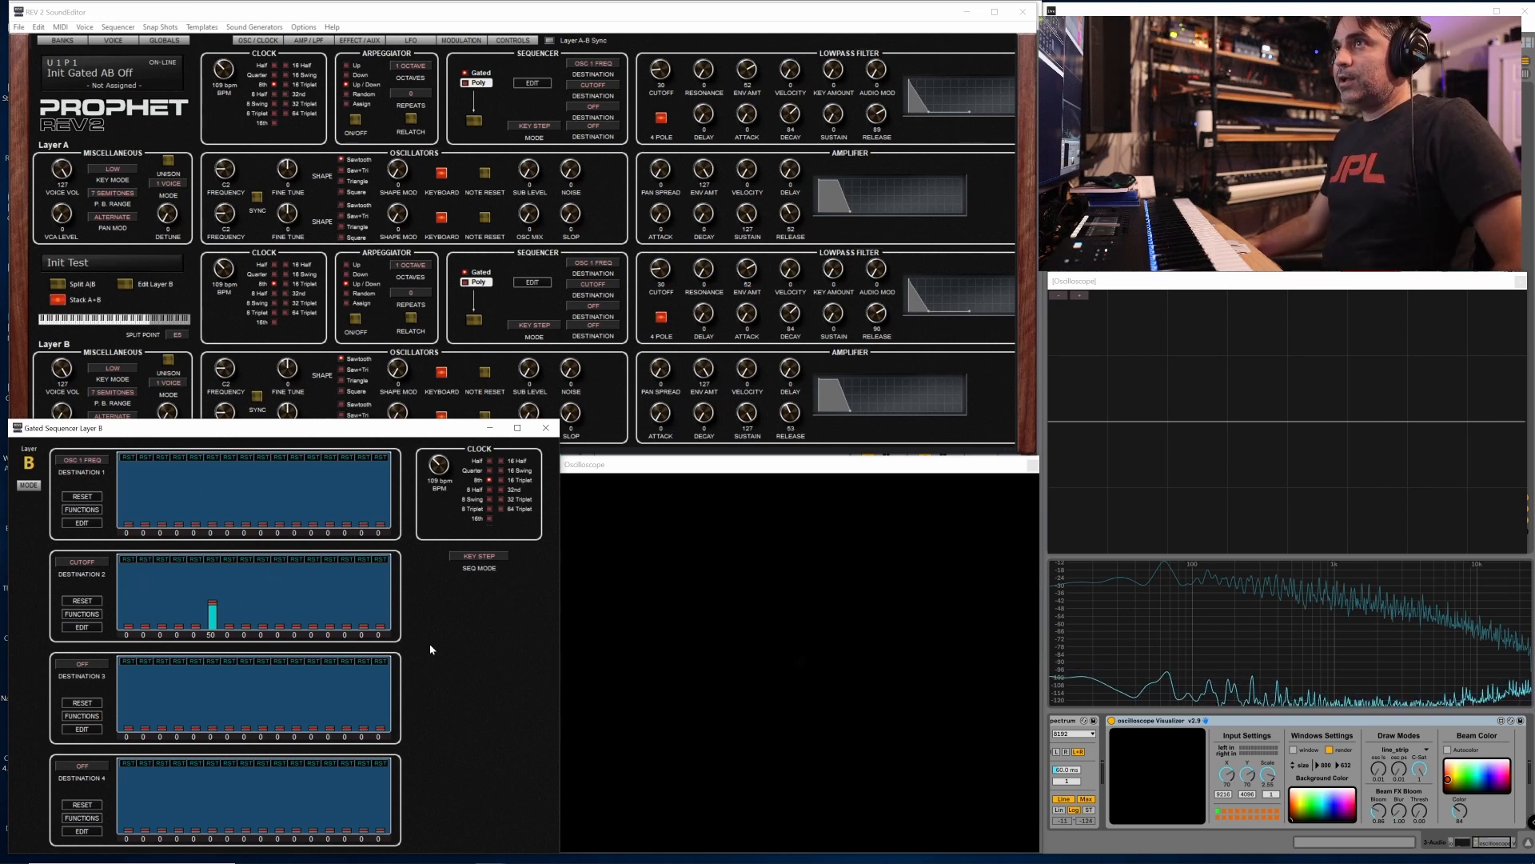